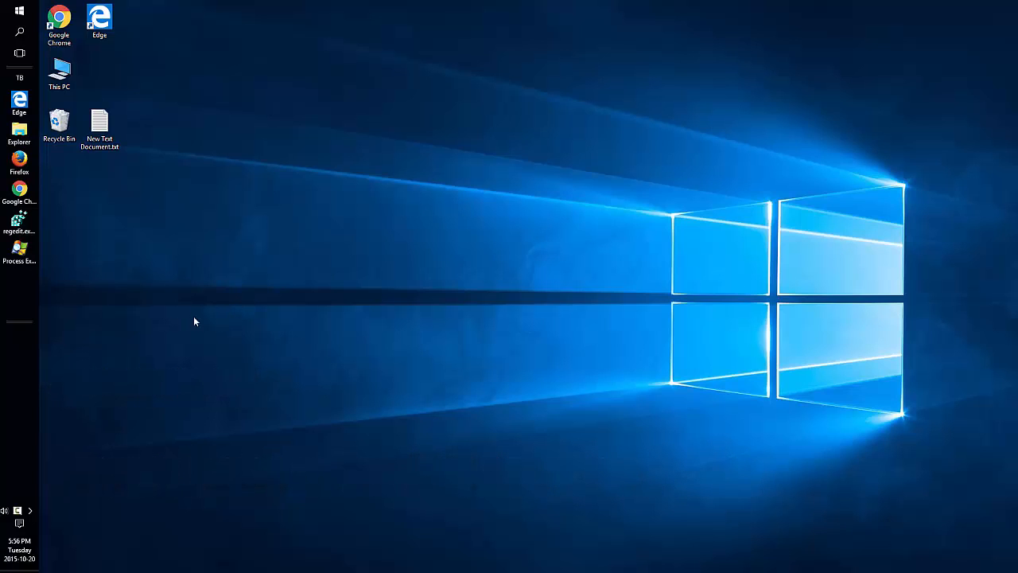
pyautogui.moveTo(389, 293)
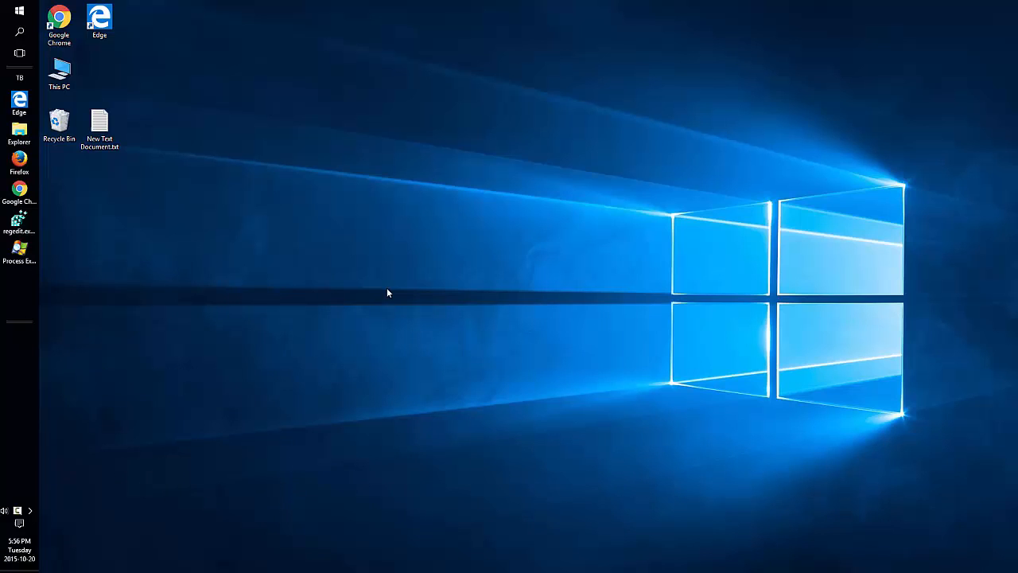
# Right-click the empty desktop to show its context menu.
pyautogui.rightClick(388, 292)
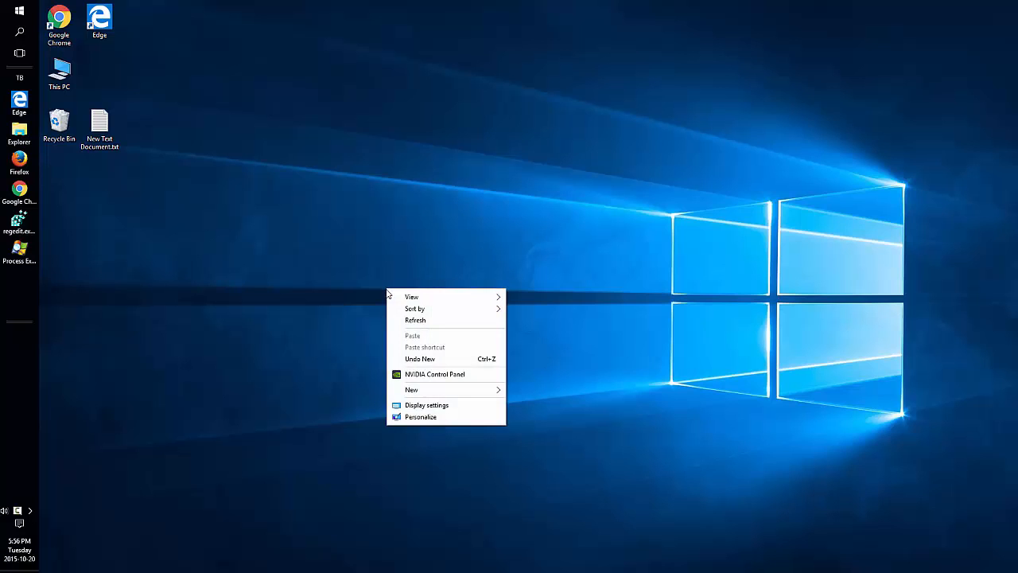
pyautogui.moveTo(421, 417)
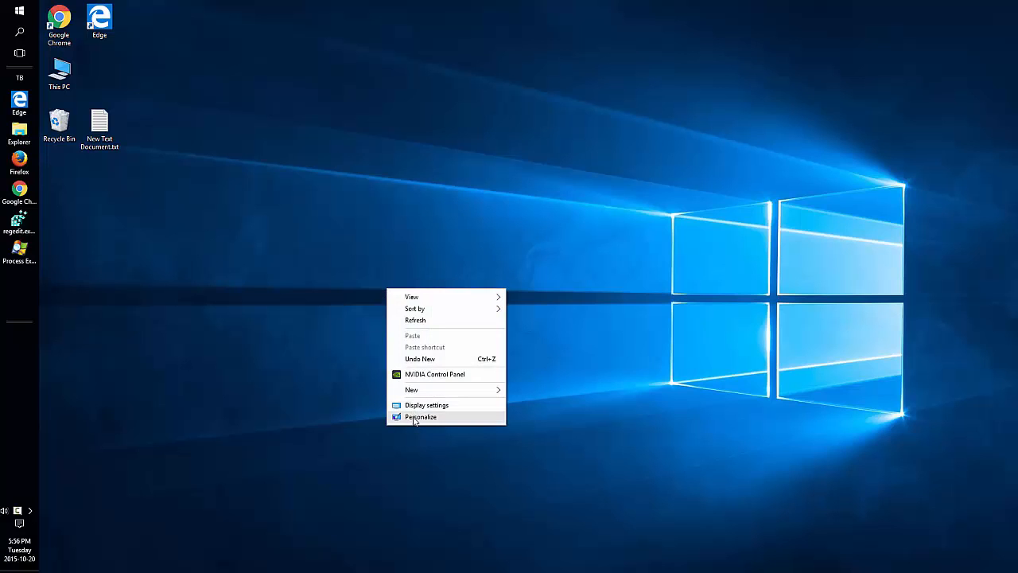
# Open Personalize, then Colors, and turn on color for Start, taskbar and action center.
pyautogui.click(420, 417)
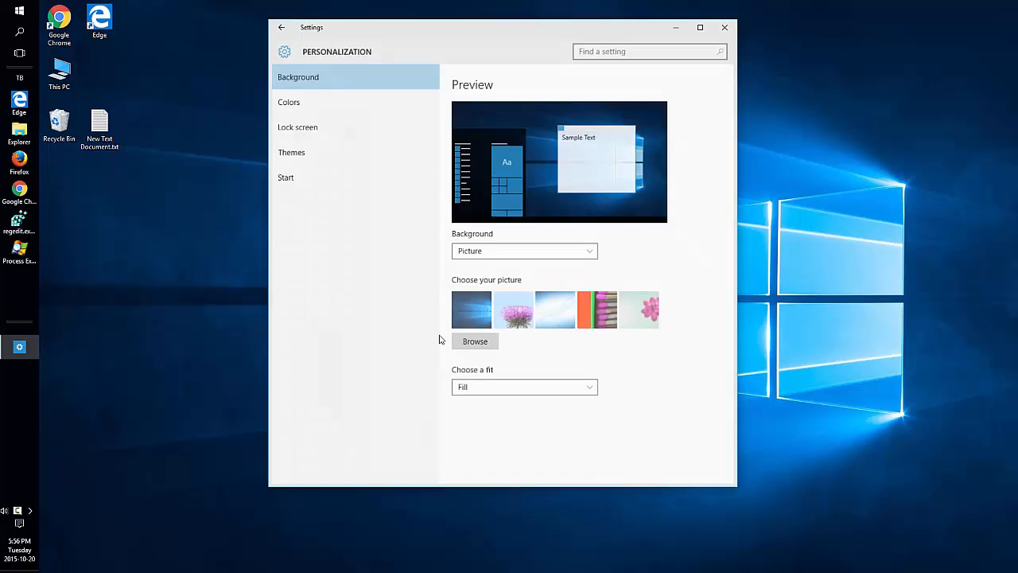
pyautogui.click(289, 101)
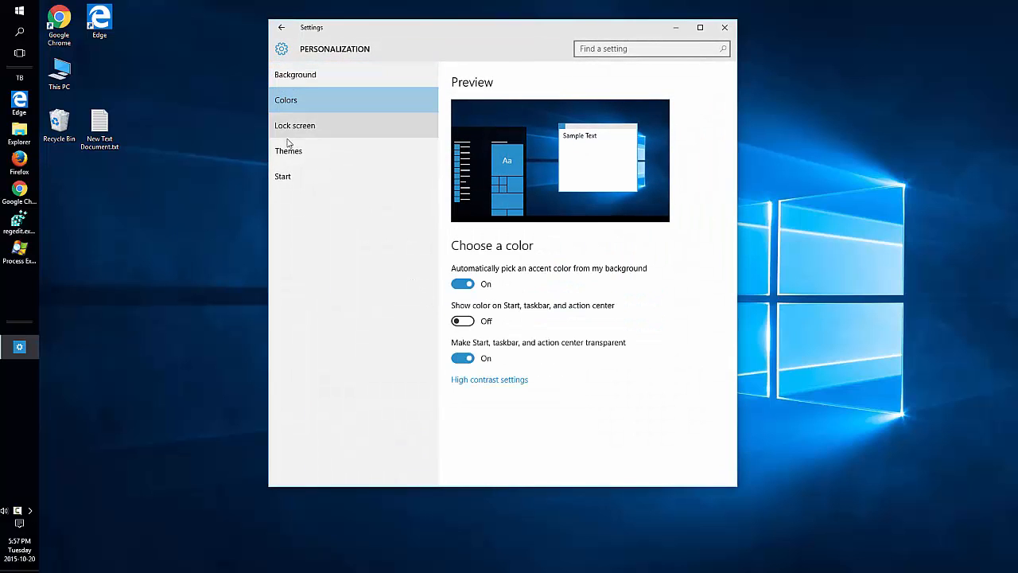
pyautogui.moveTo(483, 300)
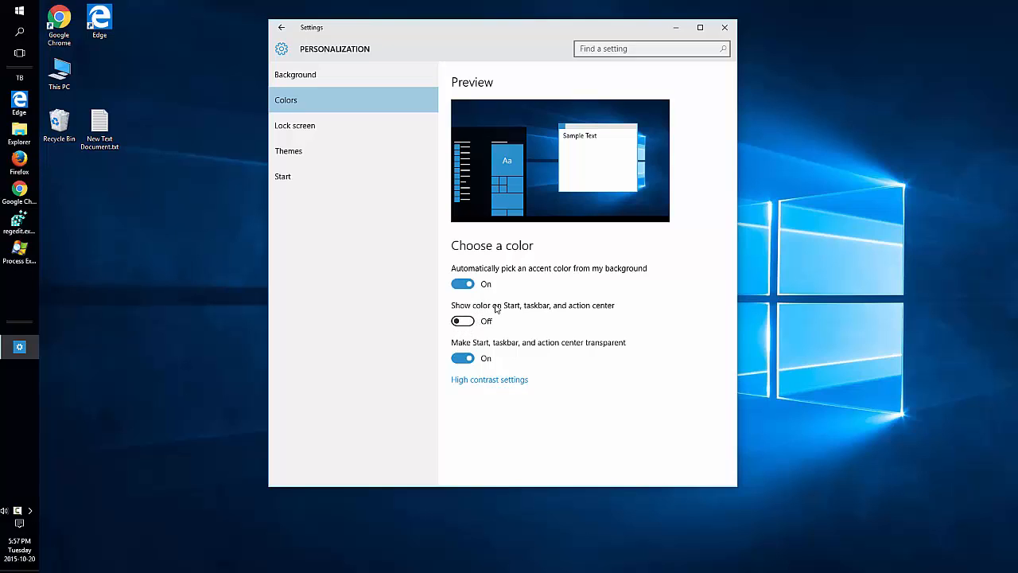
pyautogui.moveTo(602, 315)
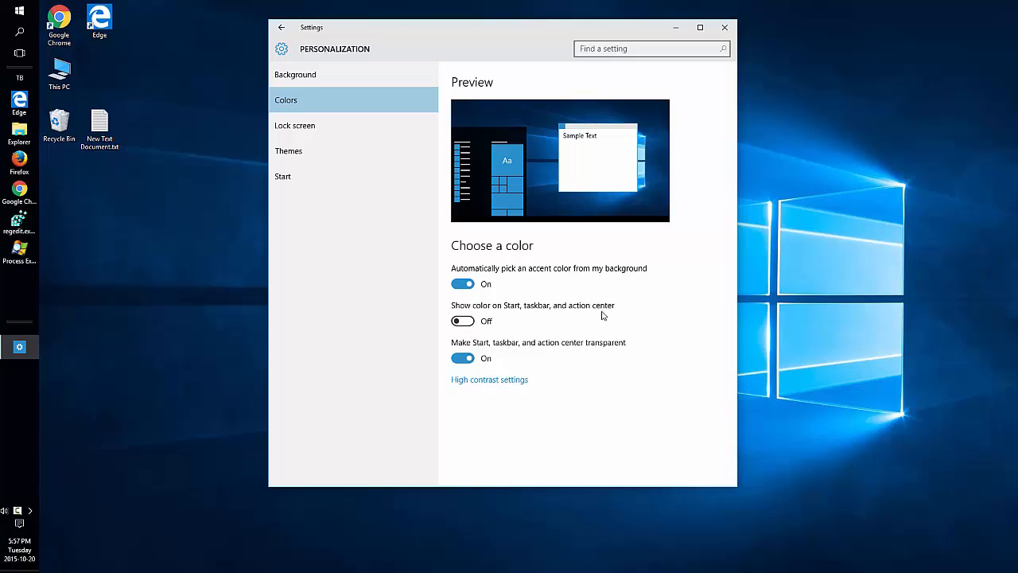
pyautogui.click(462, 320)
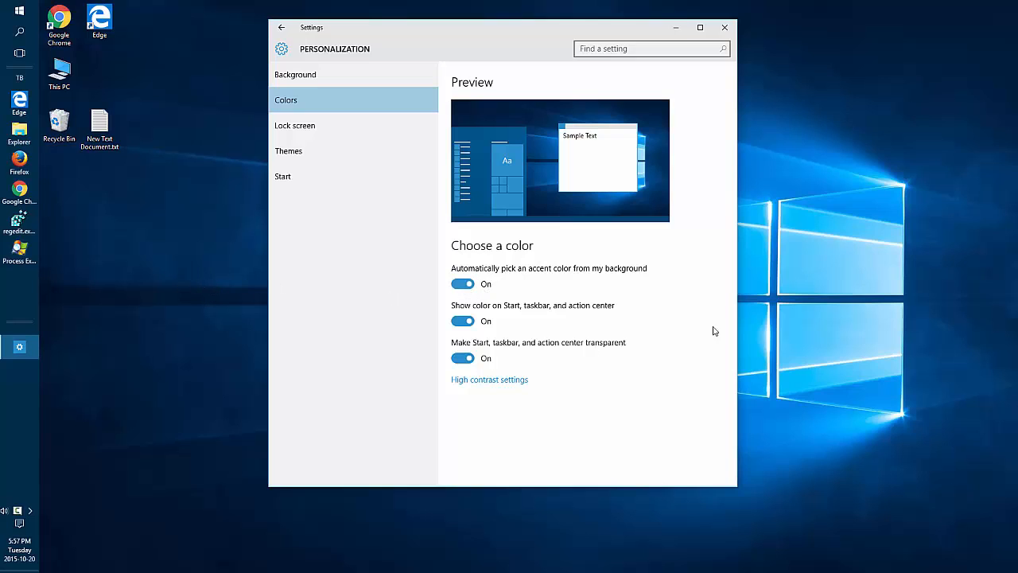
pyautogui.moveTo(111, 287)
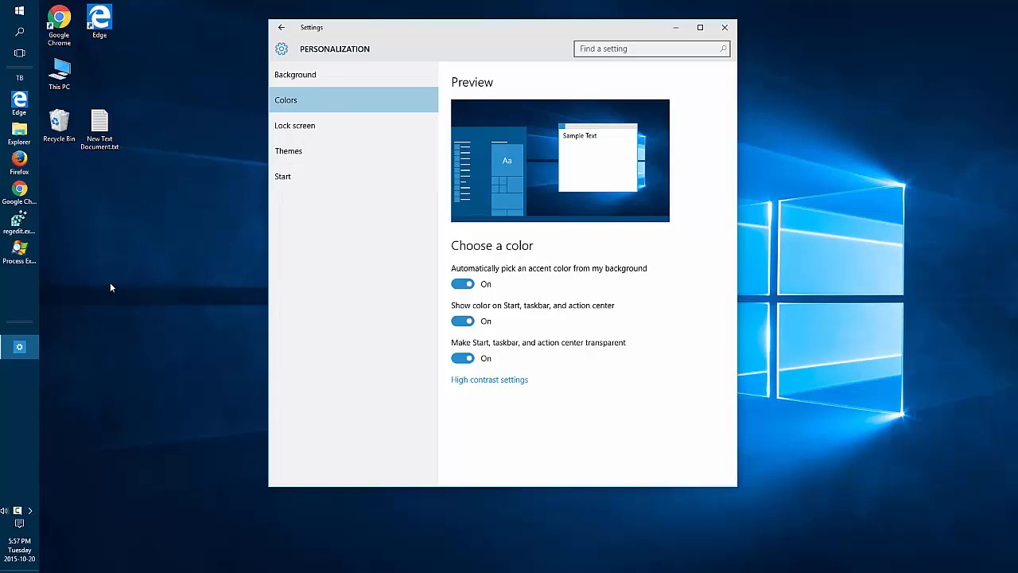
pyautogui.moveTo(258, 231)
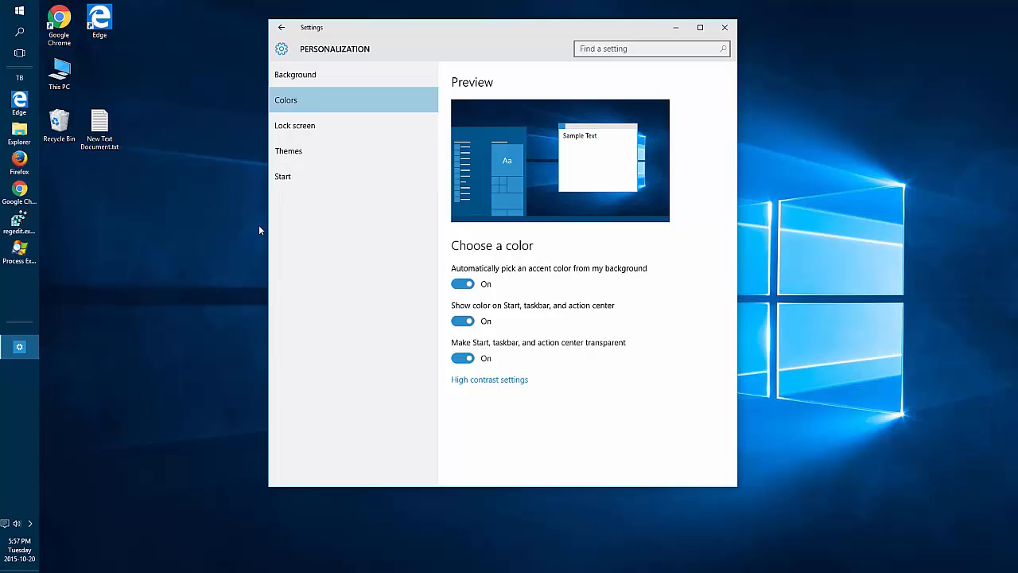
# Open Background settings to use the thistle-and-bee photo as wallpaper.
pyautogui.click(296, 74)
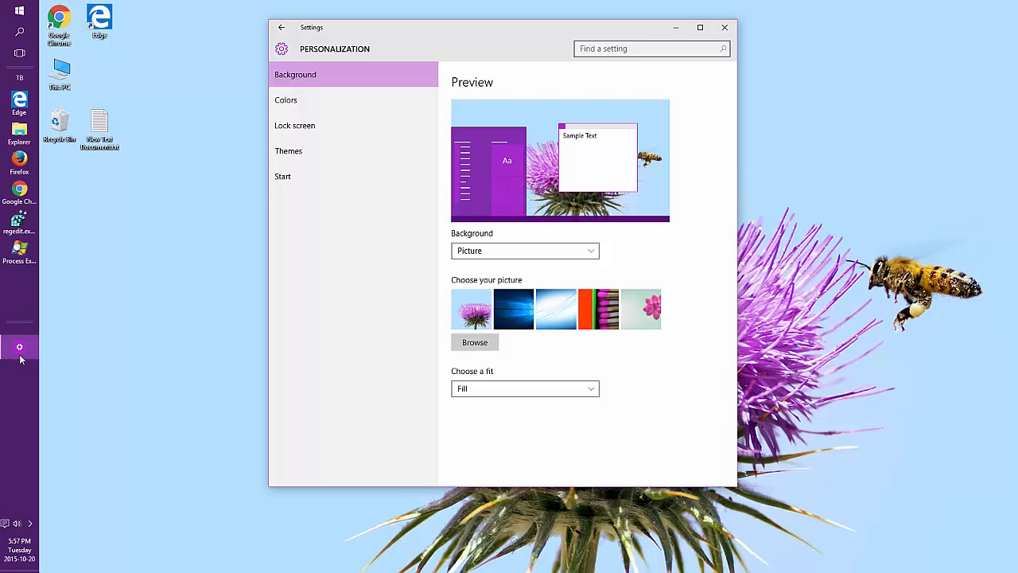
pyautogui.moveTo(386, 126)
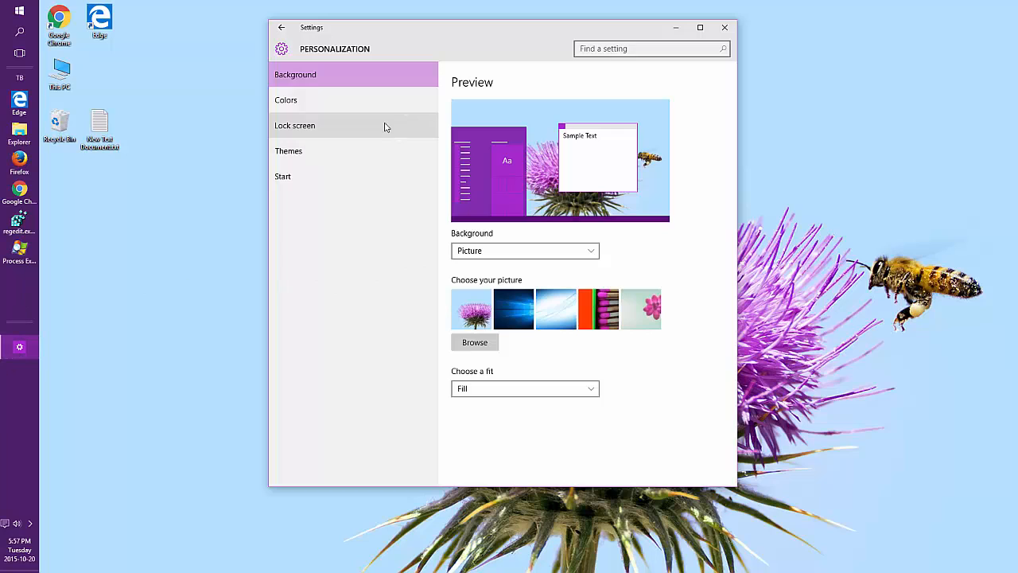
# On the Colors page, turn off automatic accent picking and scroll to the palette.
pyautogui.click(286, 99)
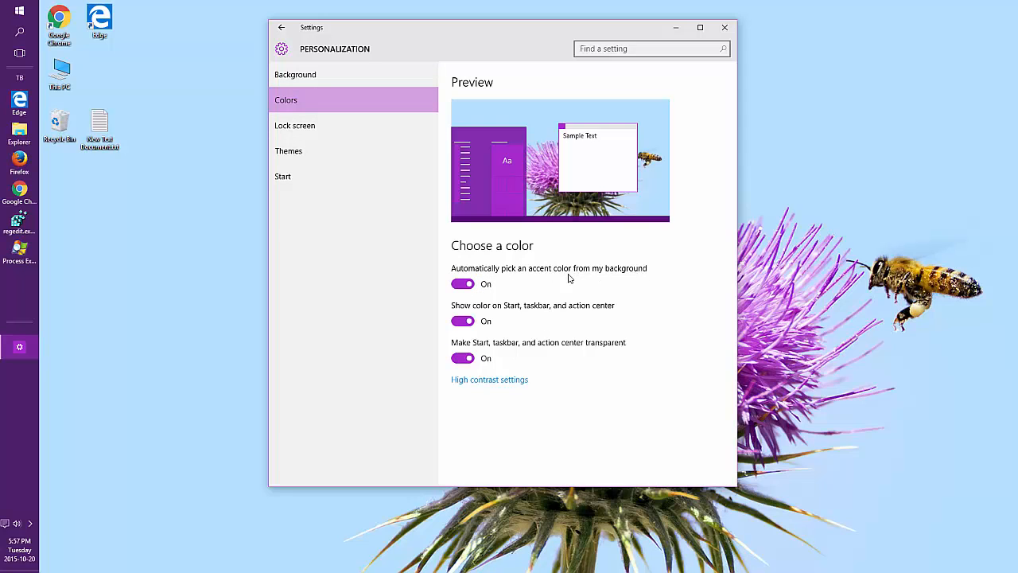
pyautogui.click(463, 284)
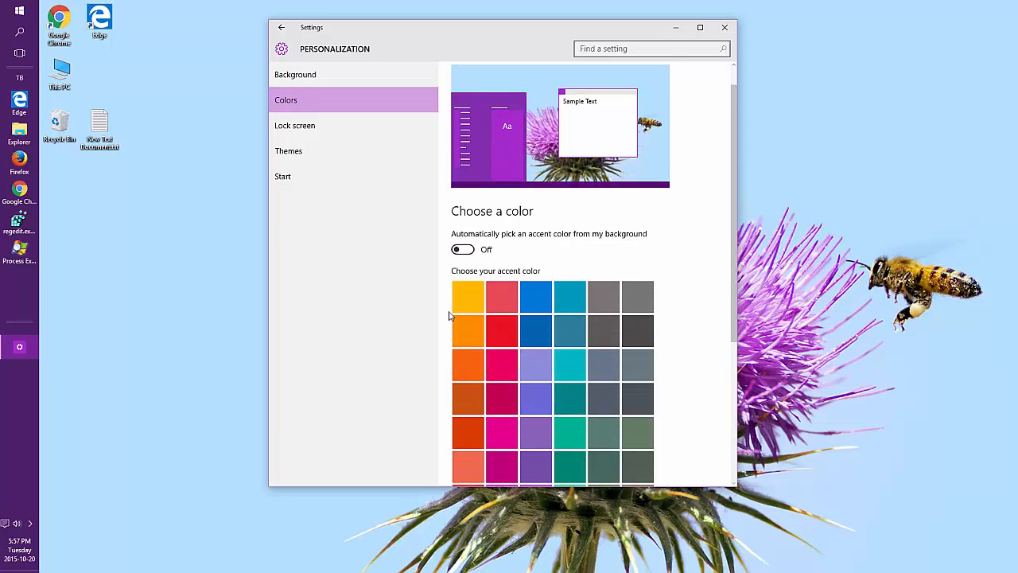
pyautogui.scroll(-3)
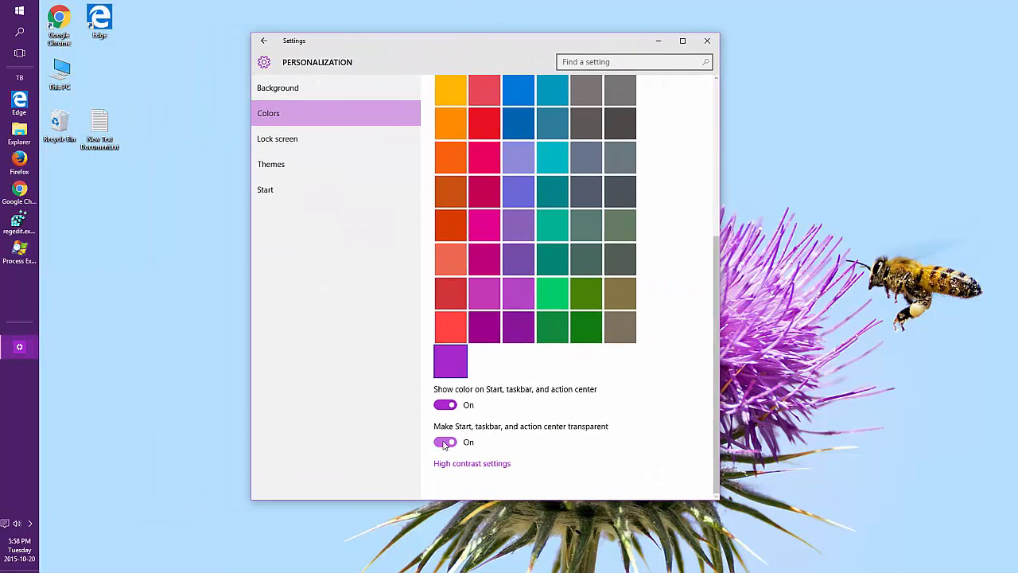
# Choose the coral accent swatch and view it in Action Center.
pyautogui.click(445, 442)
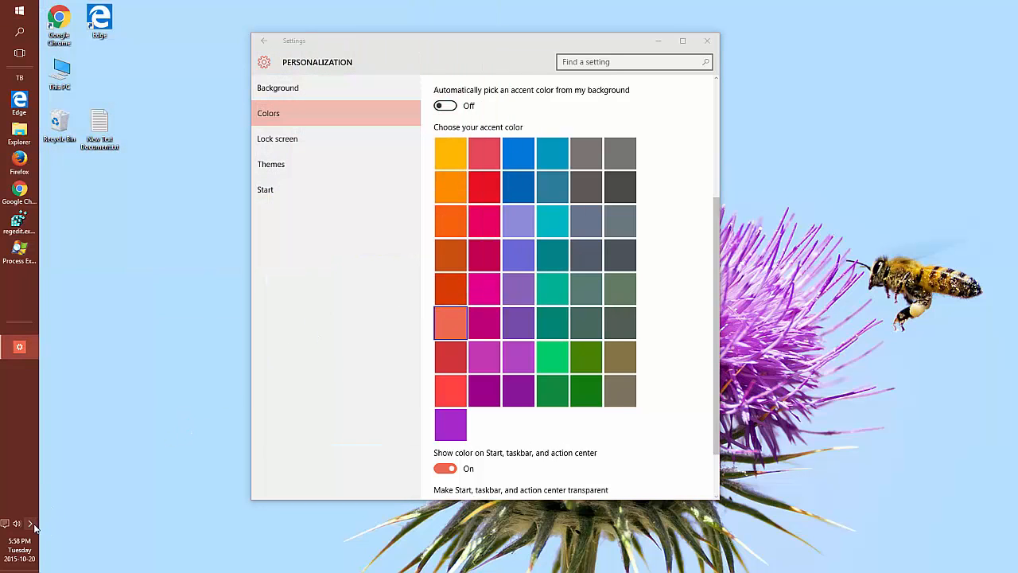
pyautogui.click(30, 522)
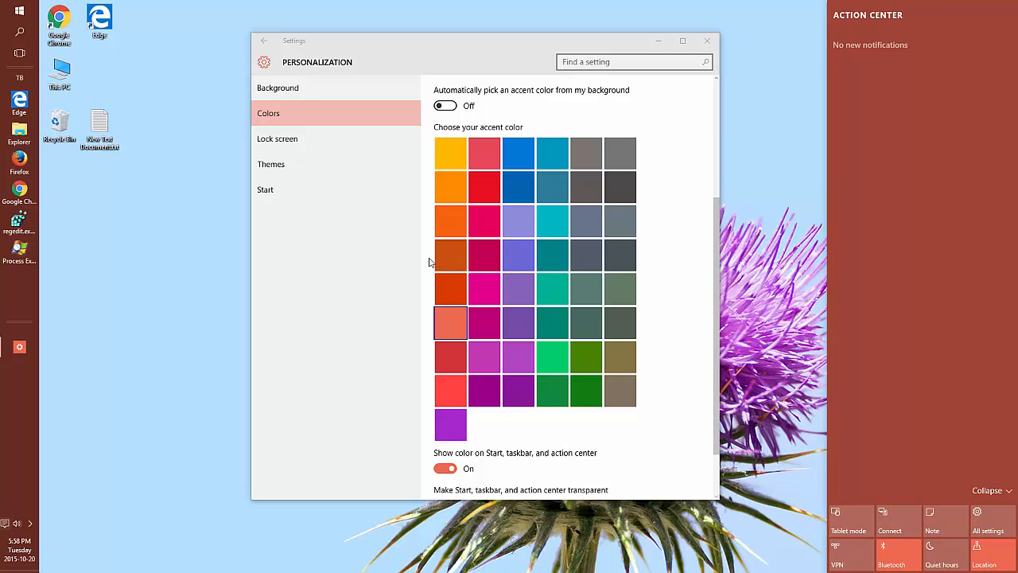
pyautogui.moveTo(508, 109)
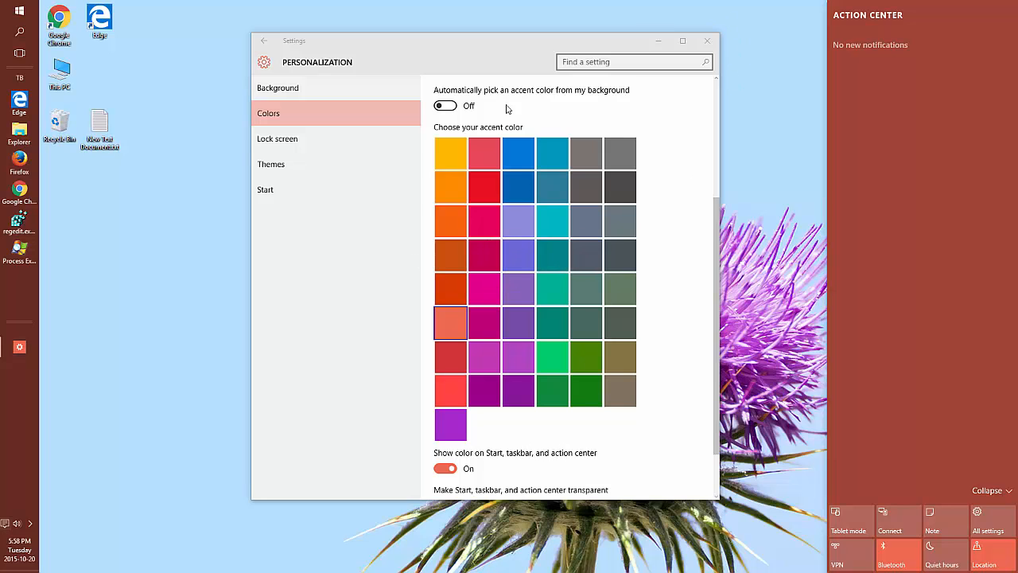
# Turn automatic accent color picking back on, restoring purple.
pyautogui.click(446, 105)
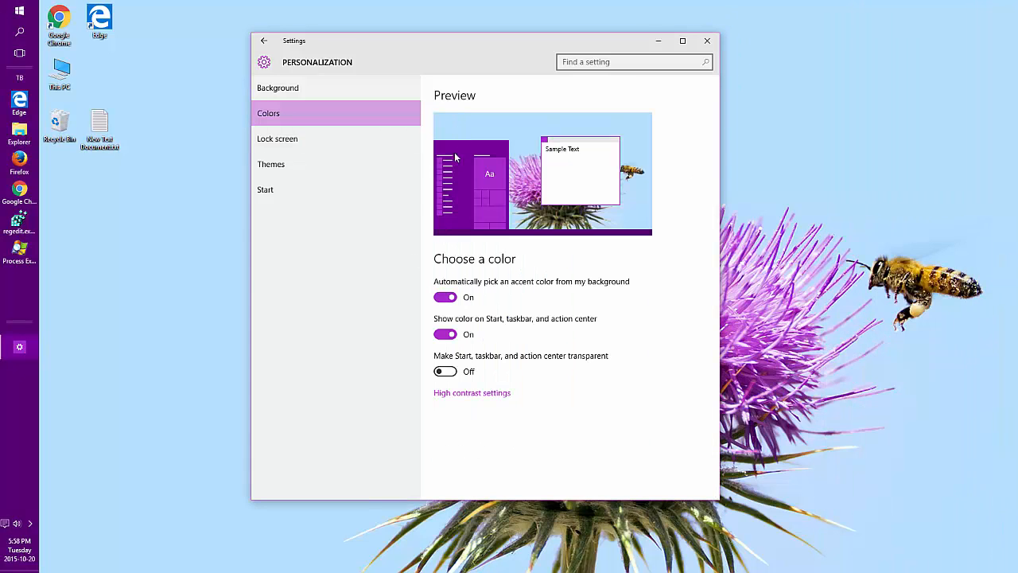
pyautogui.moveTo(471, 372)
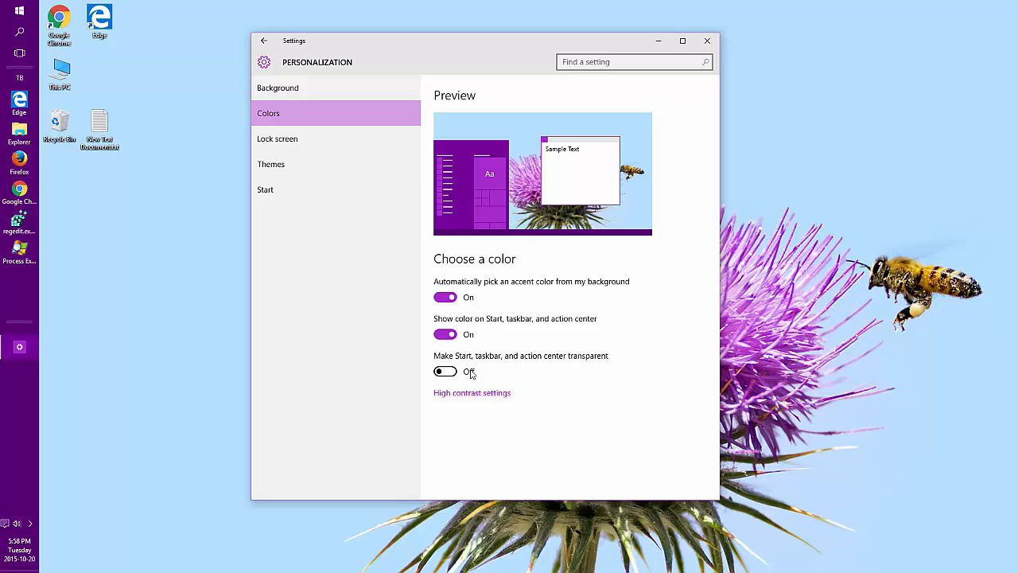
pyautogui.moveTo(557, 226)
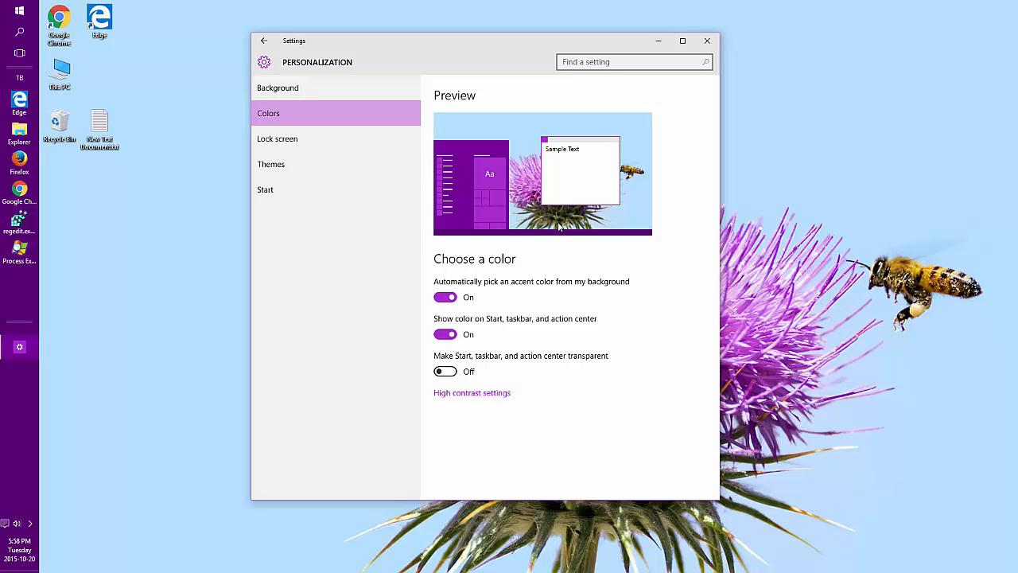
pyautogui.moveTo(539, 241)
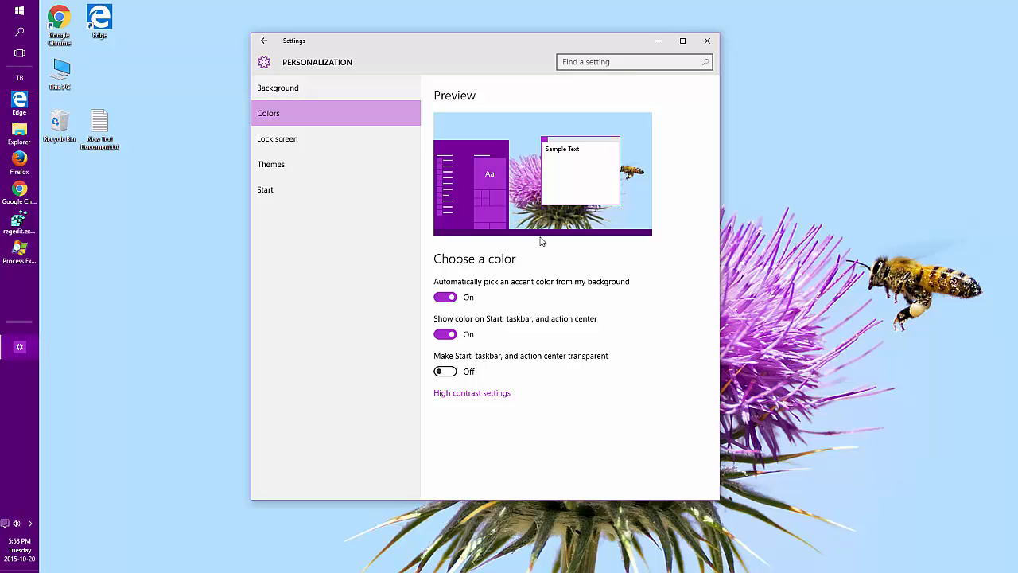
pyautogui.moveTo(535, 246)
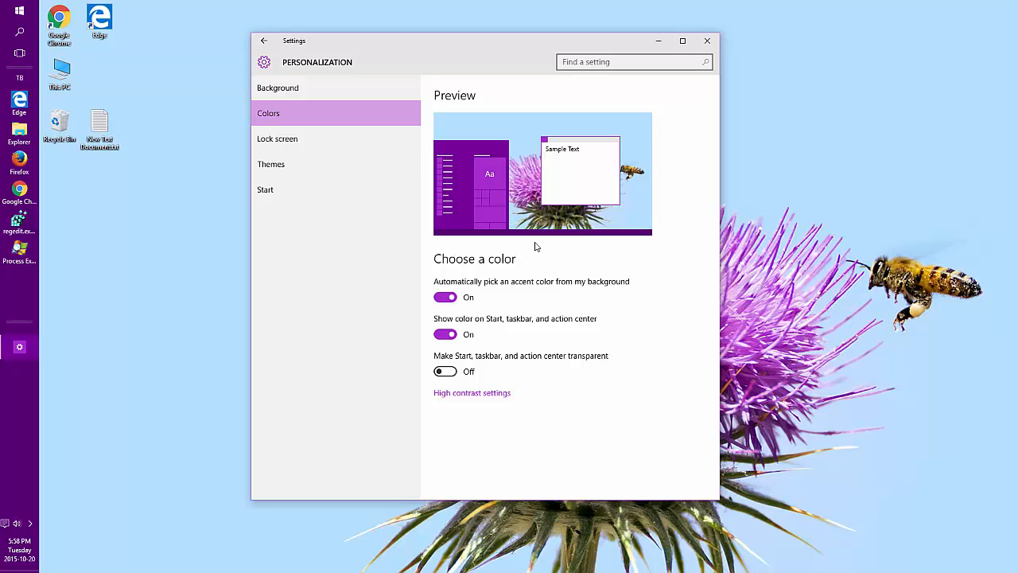